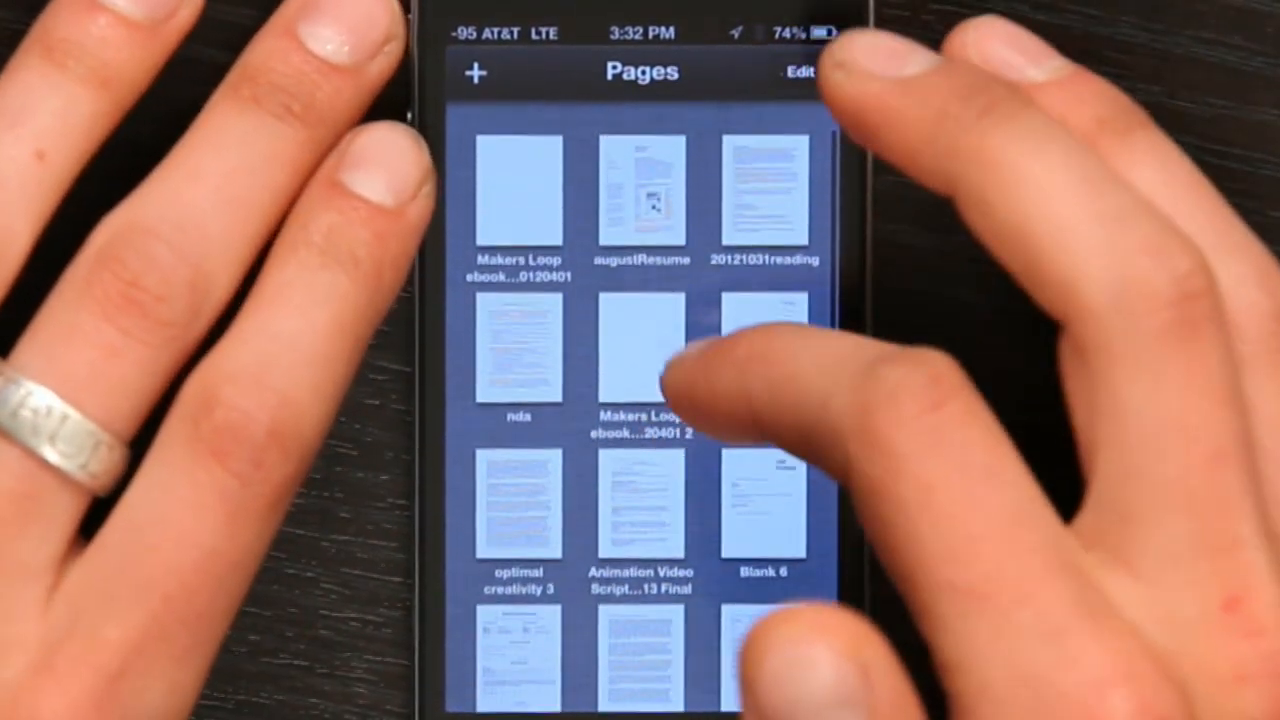
- From icloud.com, go into iWork to see the Pages documents synced from the iPhone
{"action": "scroll", "scroll_direction": "down", "scroll_amount": 3}
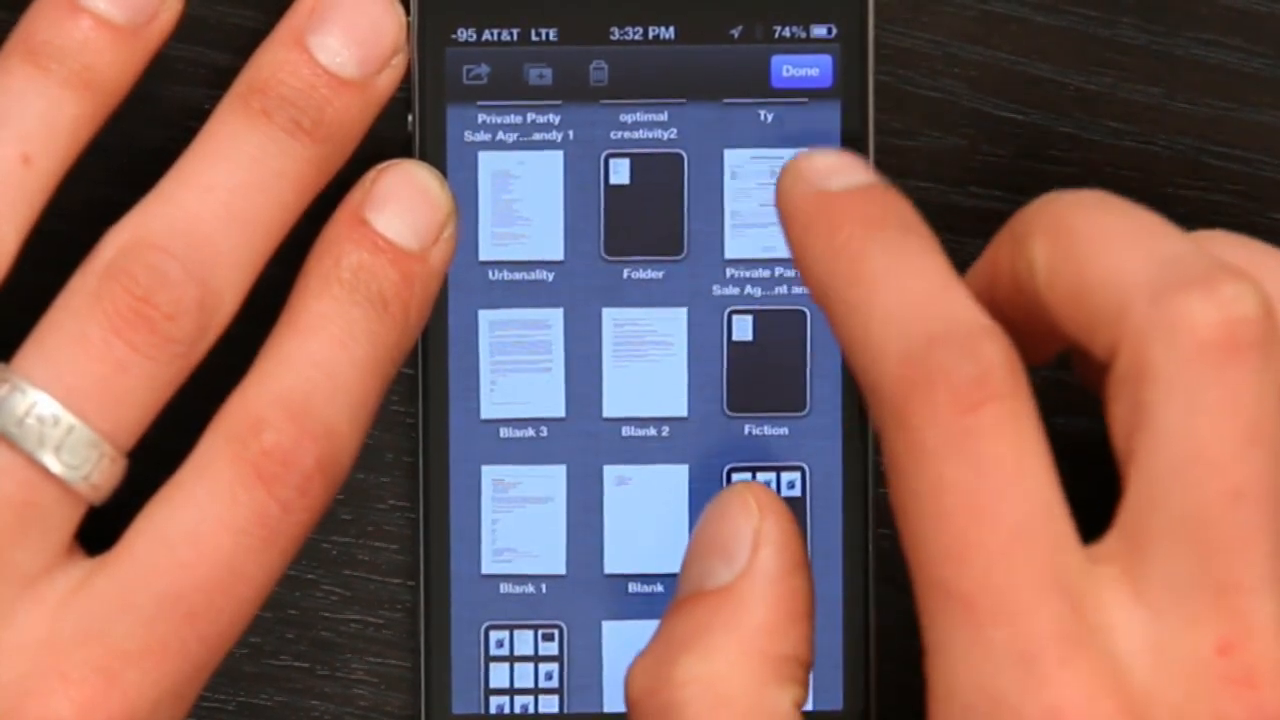
{"action": "left_click", "coordinate": [800, 70]}
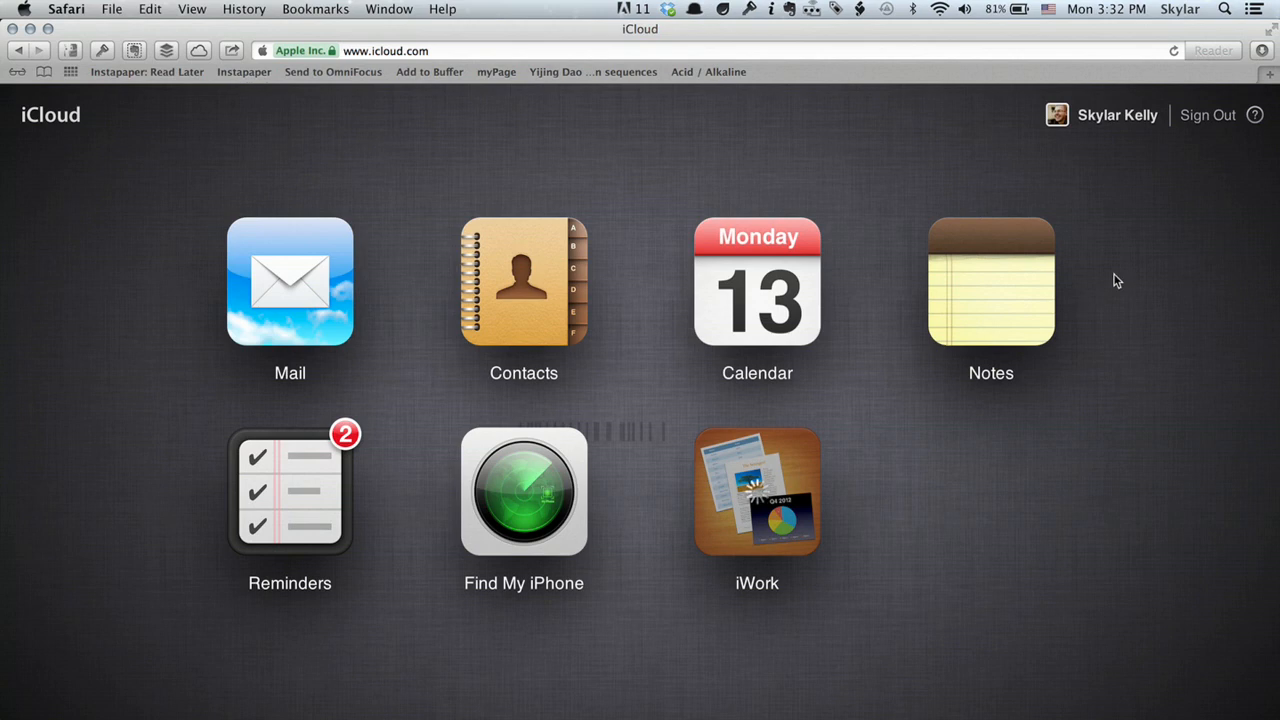
{"action": "left_click", "coordinate": [757, 491]}
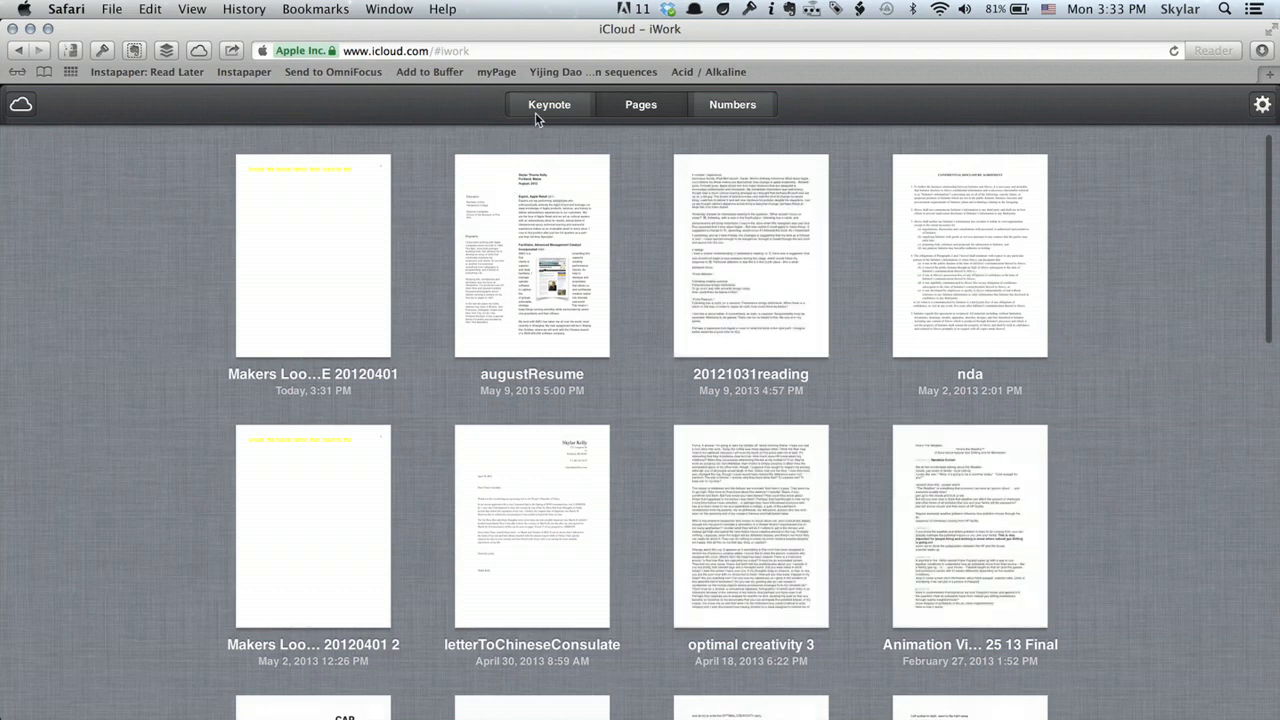
{"action": "mouse_move", "coordinate": [732, 104]}
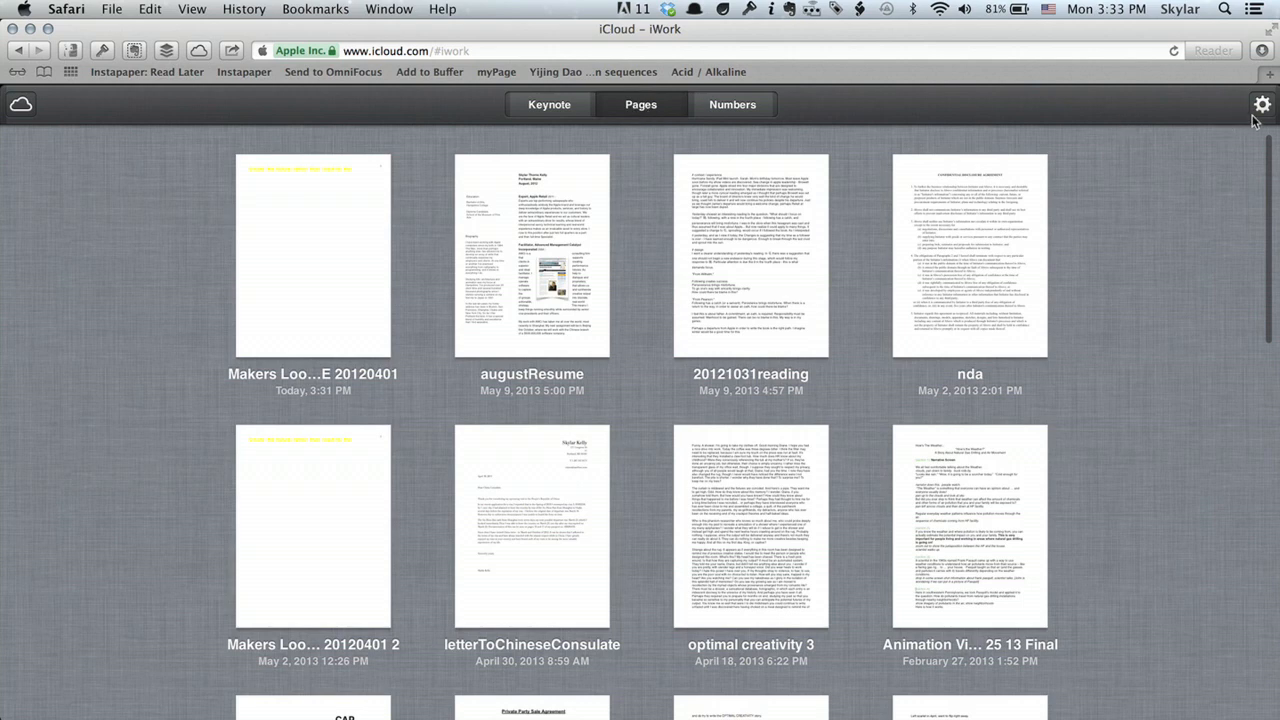
- Use the gear menu's Sort by Name so the Pages documents list alphabetically
{"action": "left_click", "coordinate": [1261, 104]}
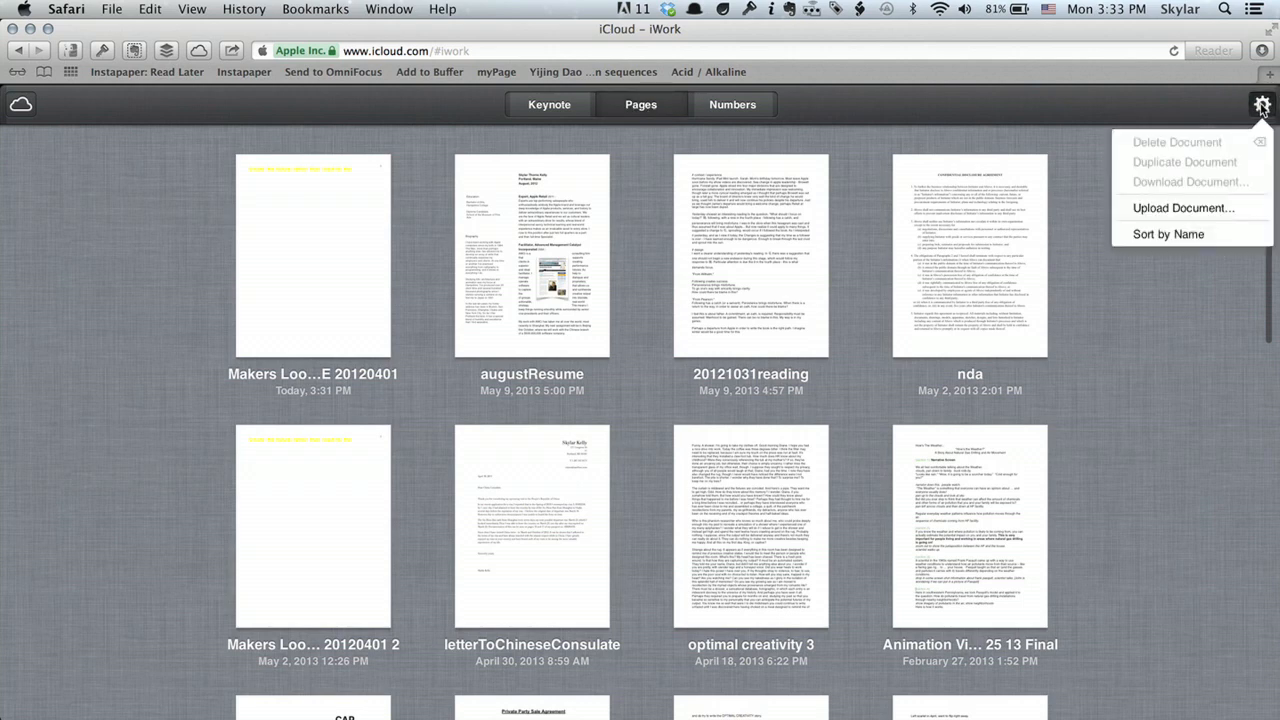
{"action": "left_click", "coordinate": [1166, 234]}
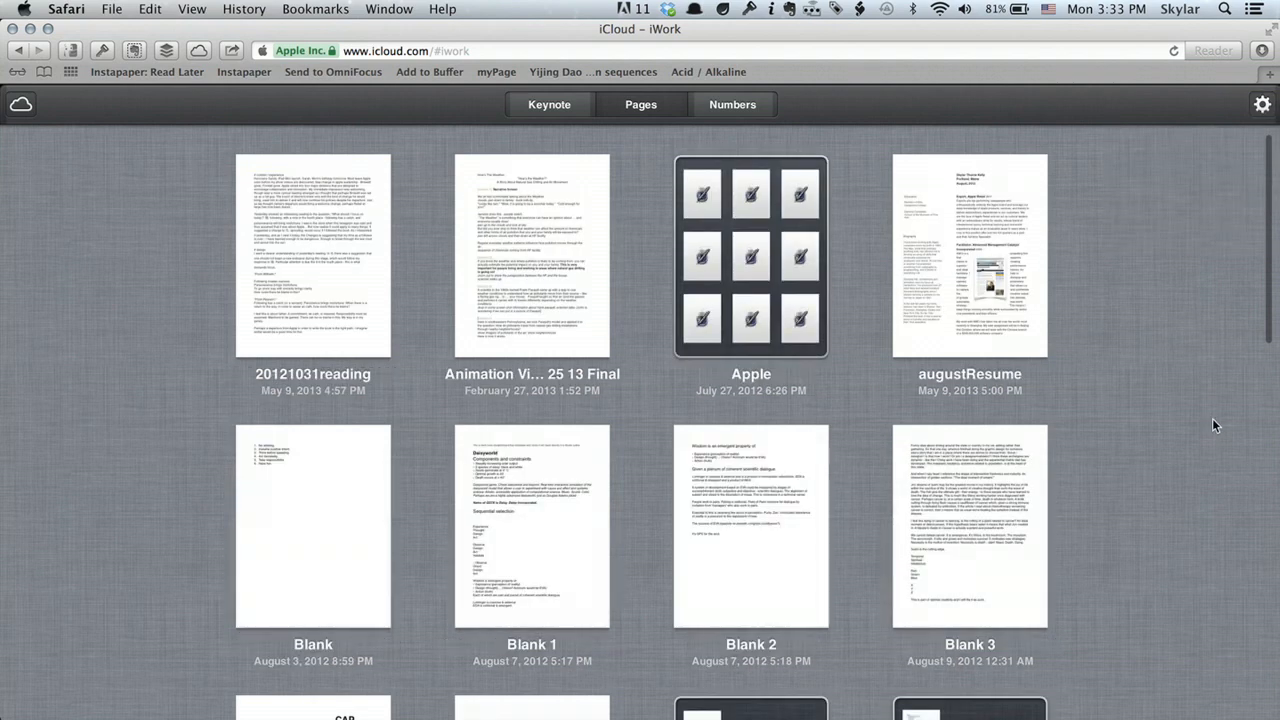
{"action": "mouse_move", "coordinate": [643, 123]}
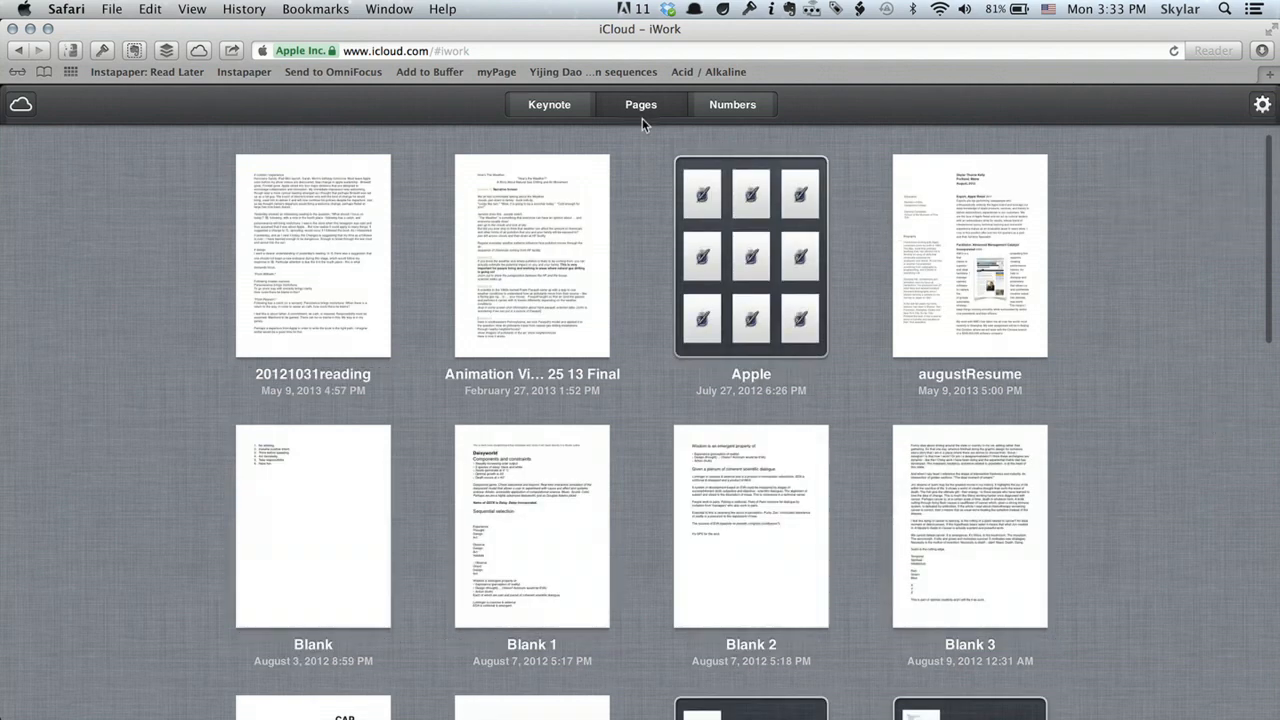
- Confirm the Keynote list offers Sort by Date, then view the Numbers spreadsheets sorted by name
{"action": "left_click", "coordinate": [549, 104]}
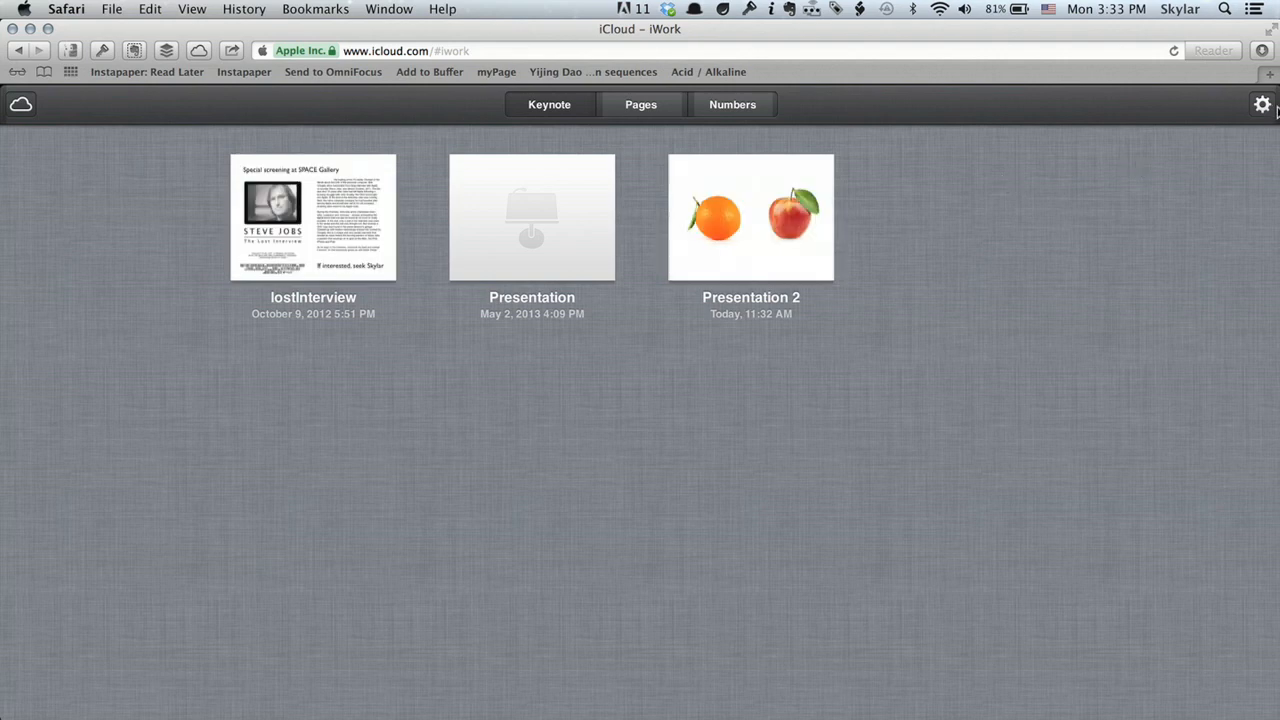
{"action": "left_click", "coordinate": [1261, 104]}
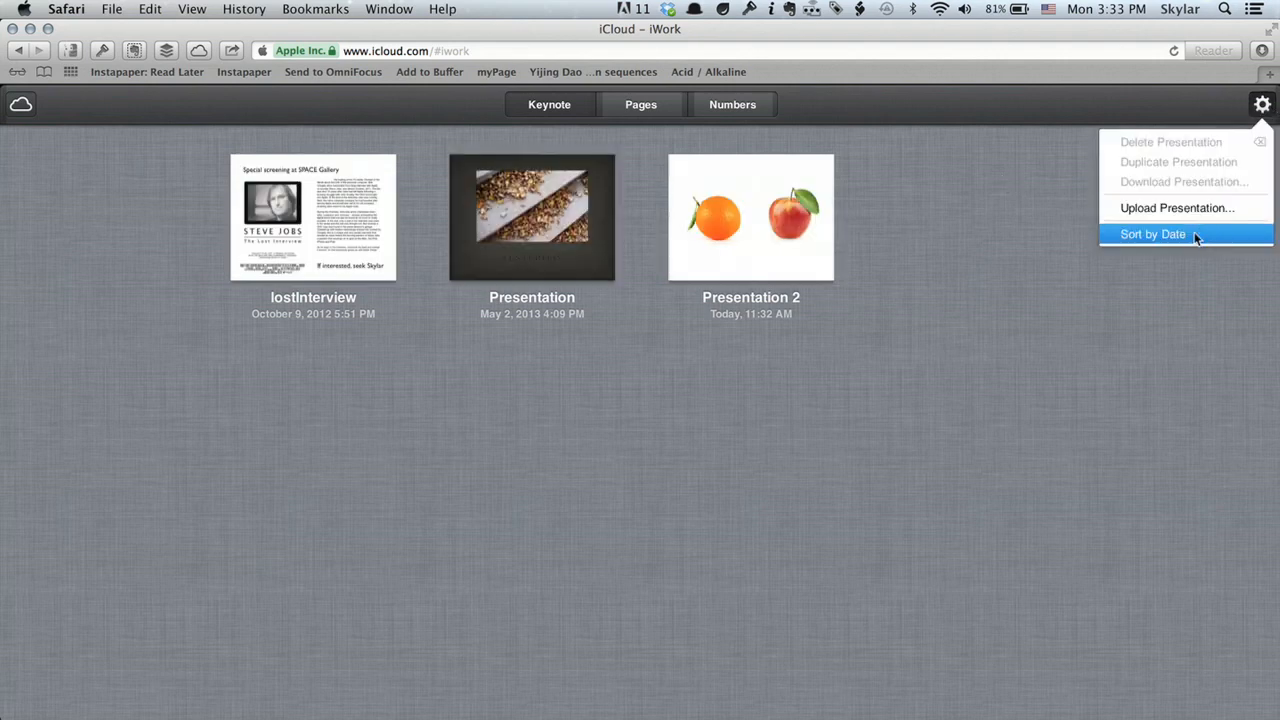
{"action": "mouse_move", "coordinate": [1132, 302]}
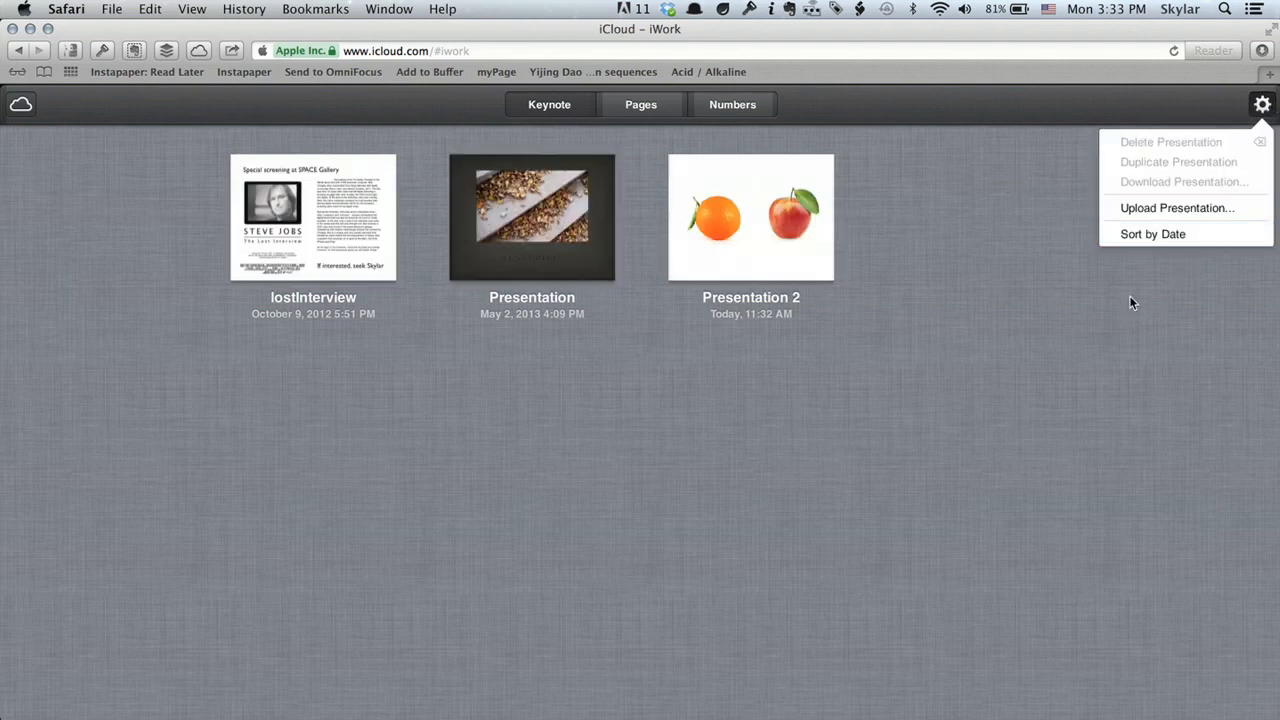
{"action": "mouse_move", "coordinate": [1152, 234]}
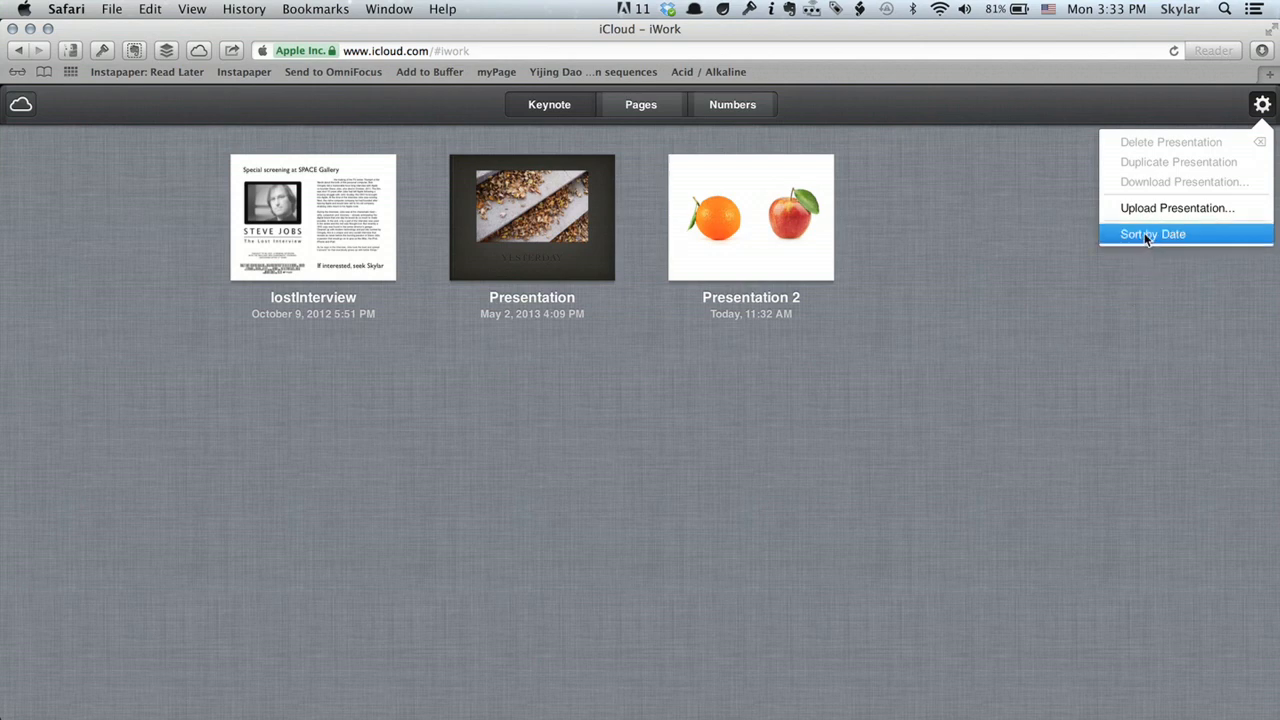
{"action": "left_click", "coordinate": [1152, 233]}
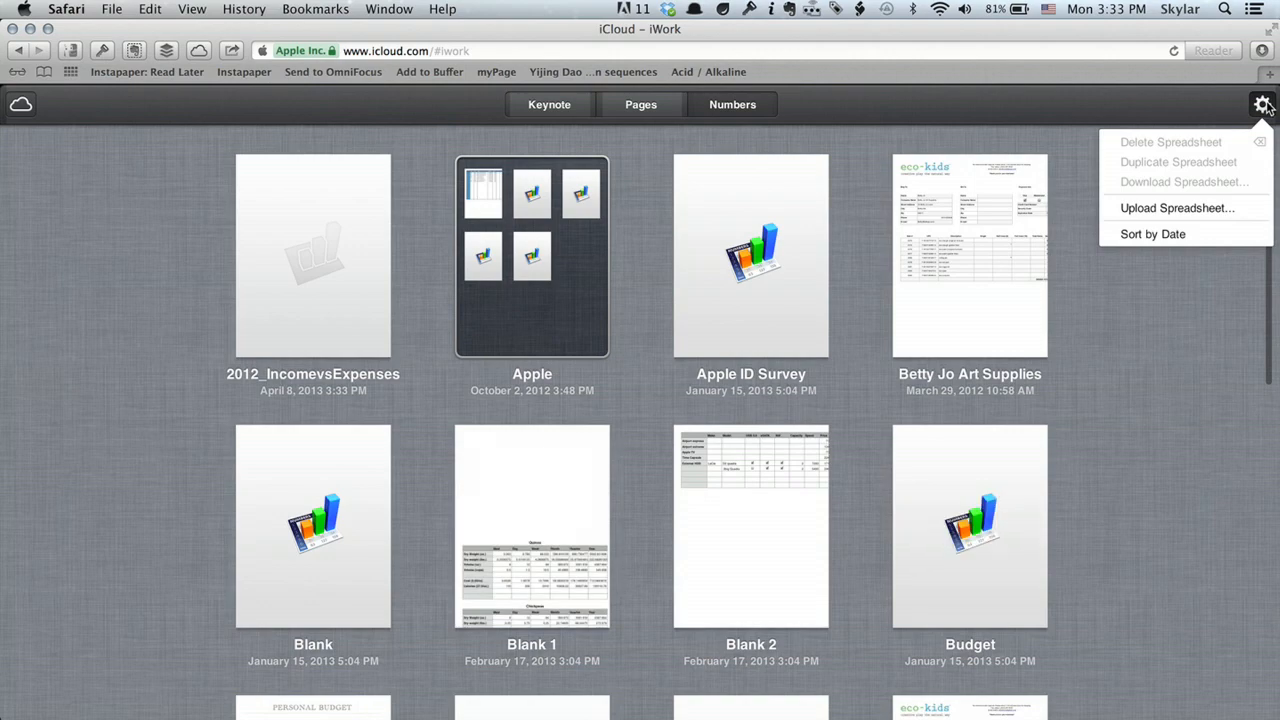
{"action": "left_click", "coordinate": [922, 250]}
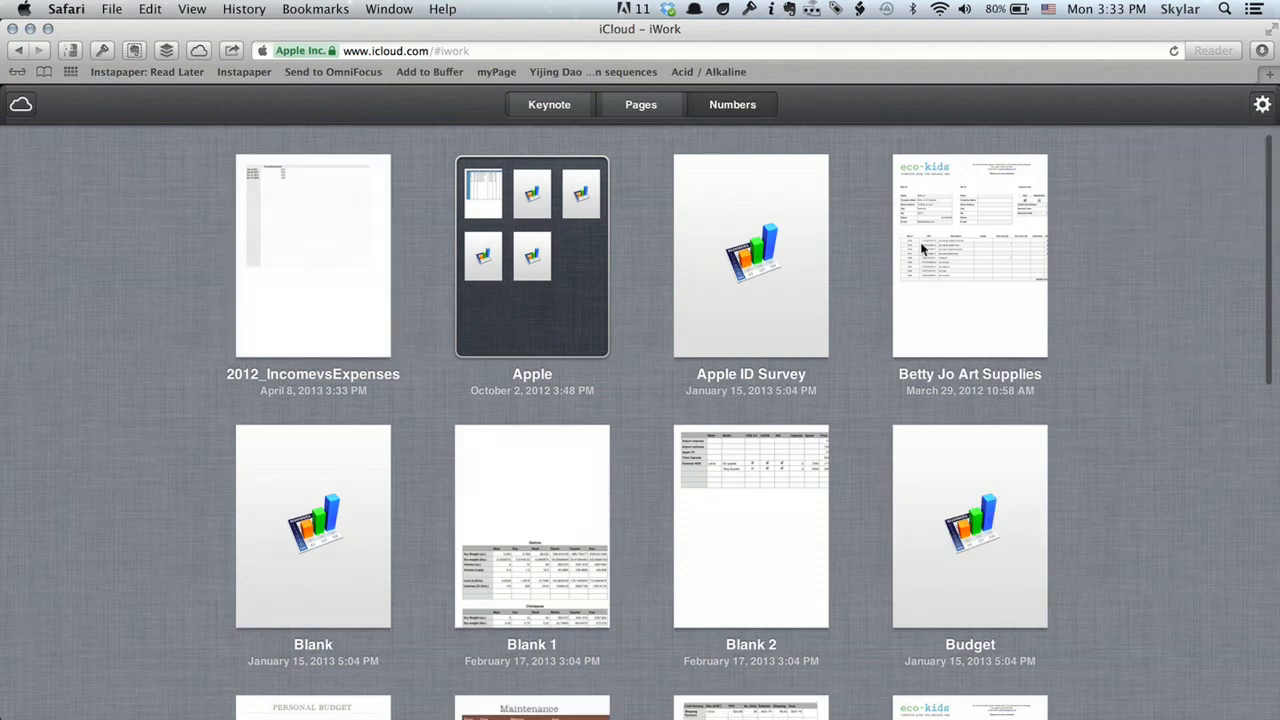